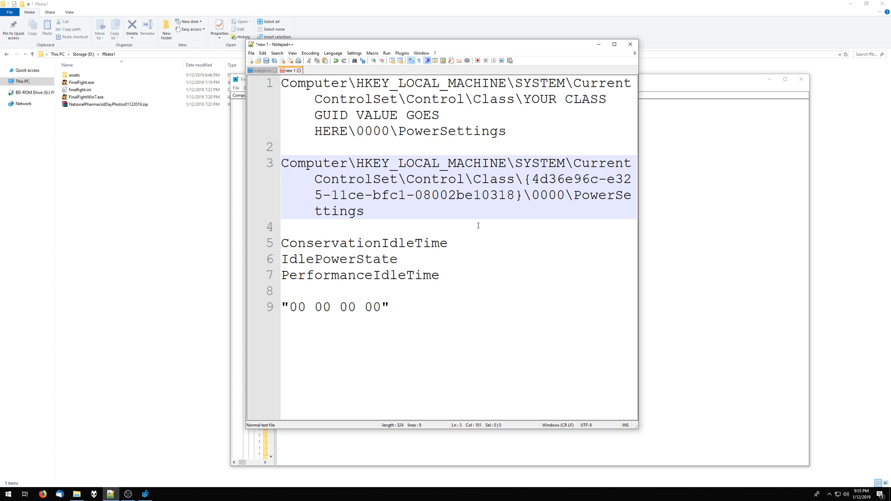
- Select the DENON-AVAMP playback device in Sound settings and bring up its properties
left_click(481, 193)
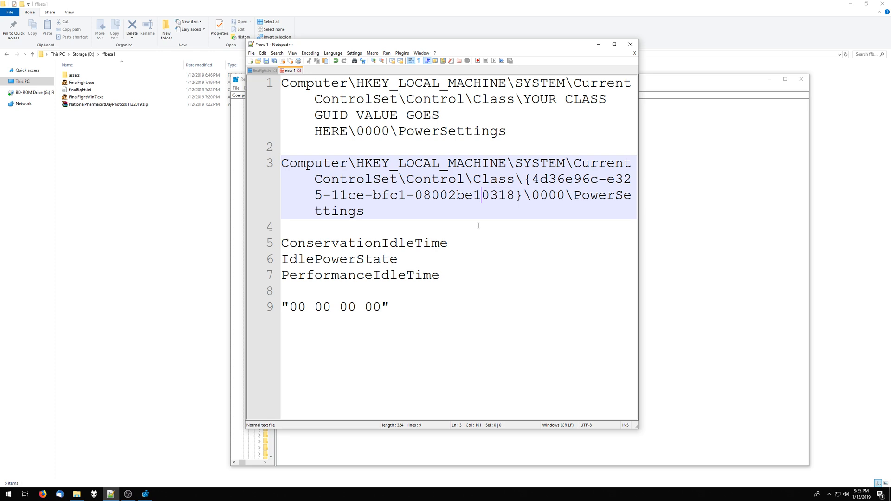
mouse_move(566, 200)
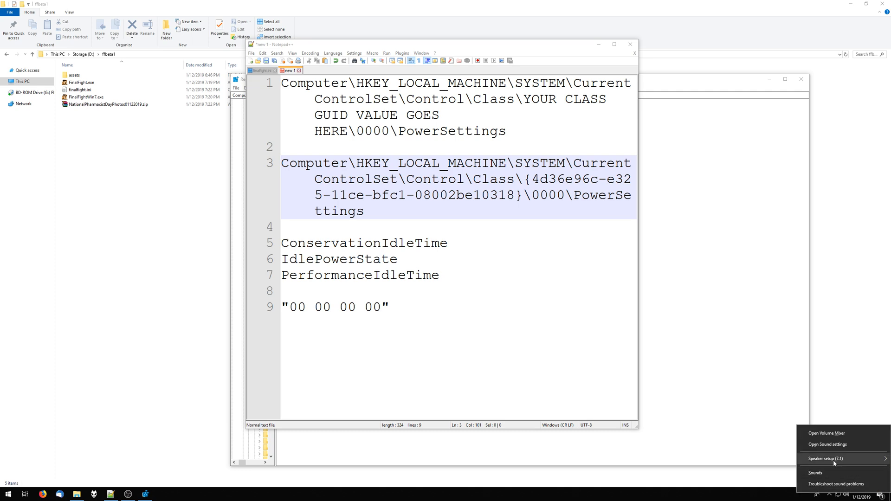
mouse_move(821, 458)
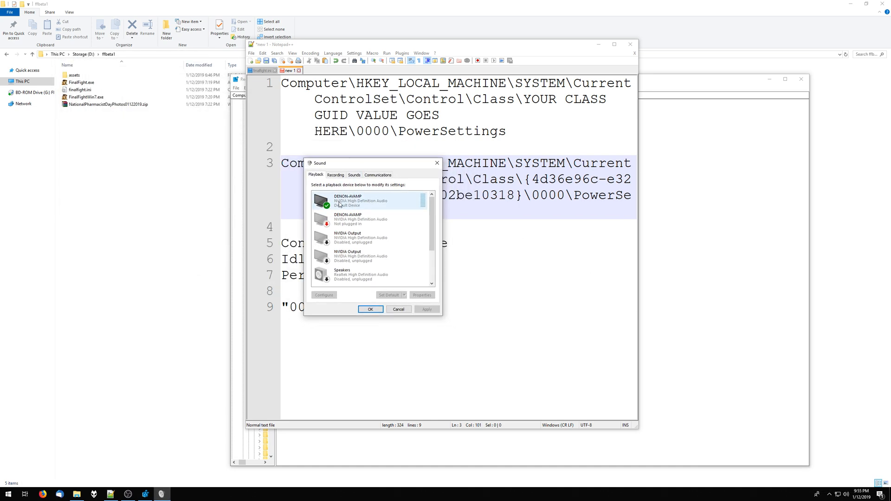
left_click(370, 201)
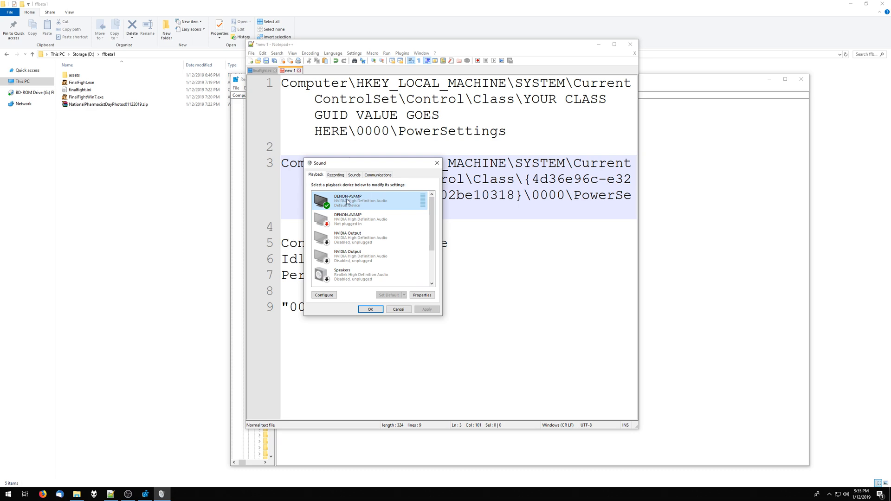
mouse_move(352, 201)
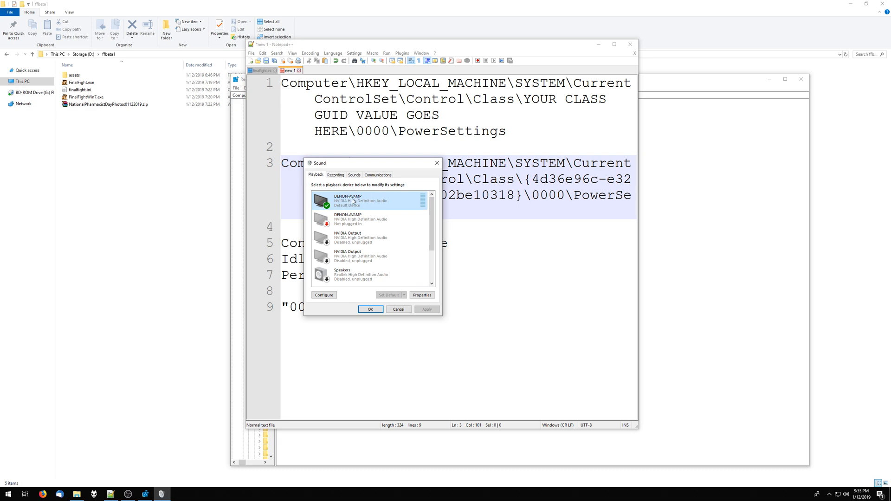
left_click(421, 295)
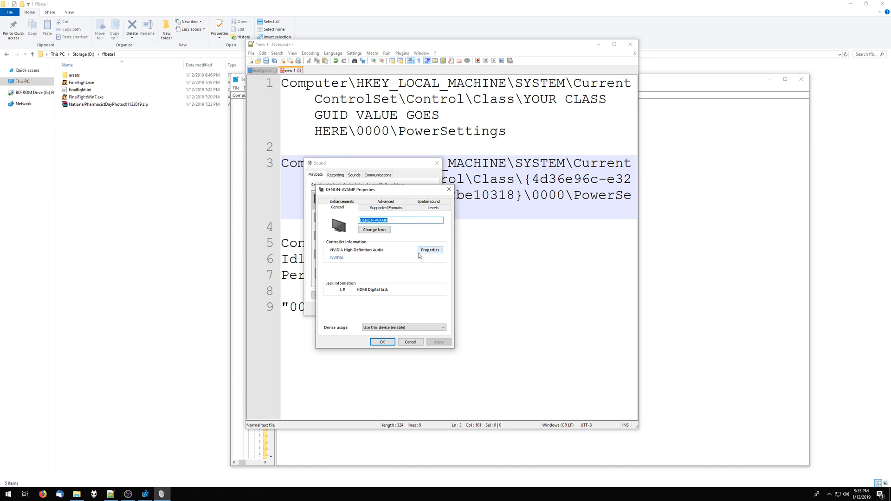
- In the NVIDIA audio controller's Details, show the Class Guid 4d36e96c-e325-11ce-bfc1-08002be10318 and copy it
left_click(430, 249)
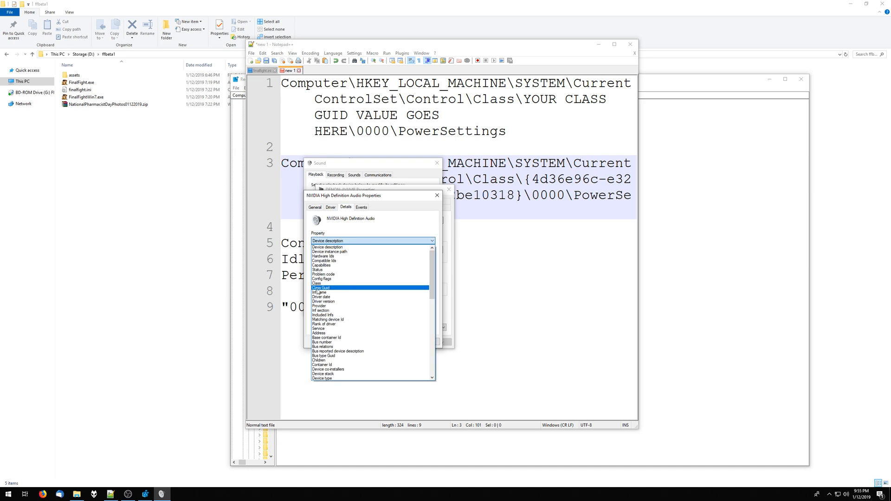
left_click(320, 287)
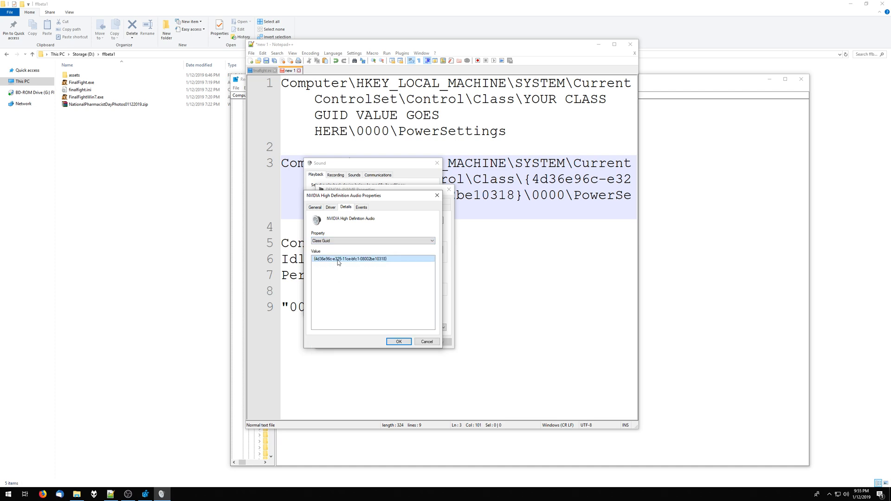
right_click(349, 259)
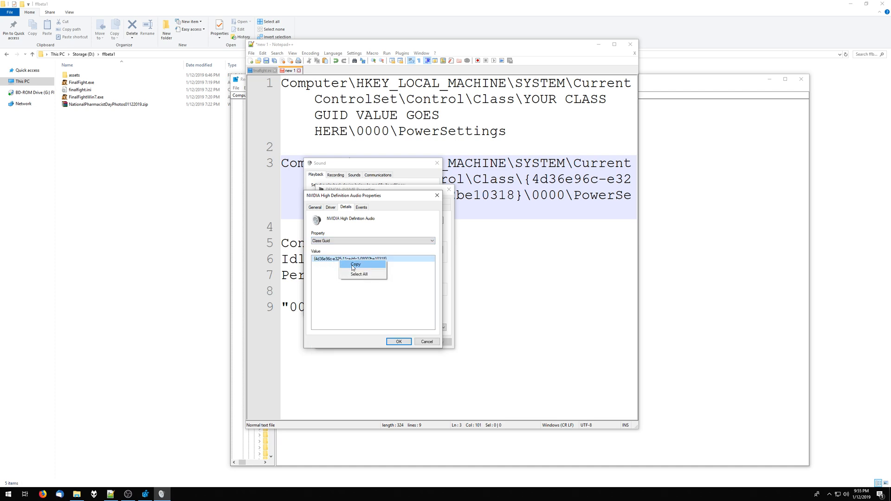
left_click(355, 264)
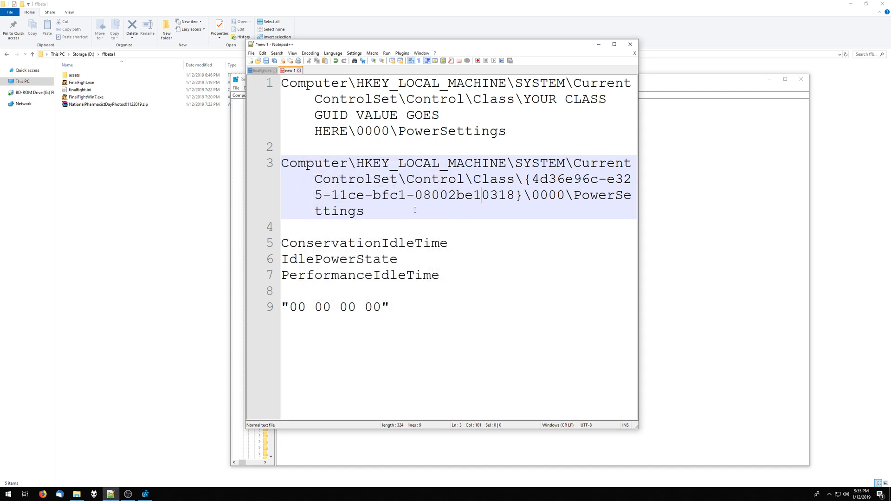
mouse_move(435, 142)
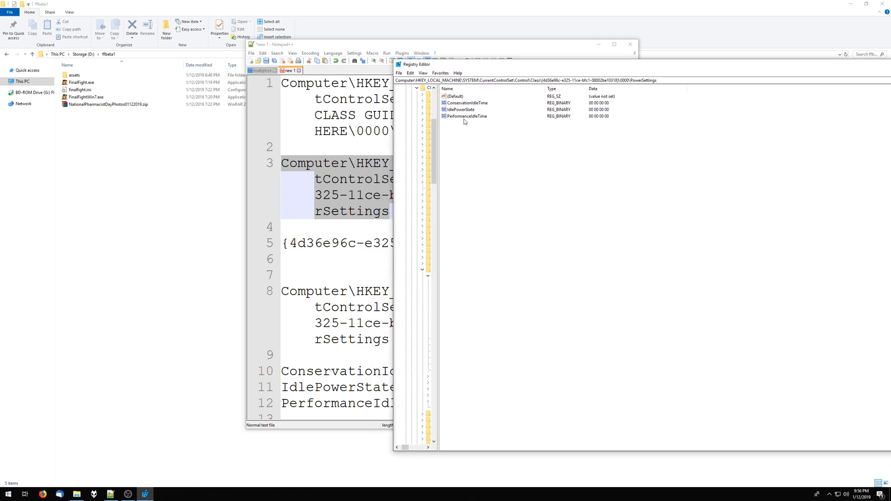
mouse_move(477, 125)
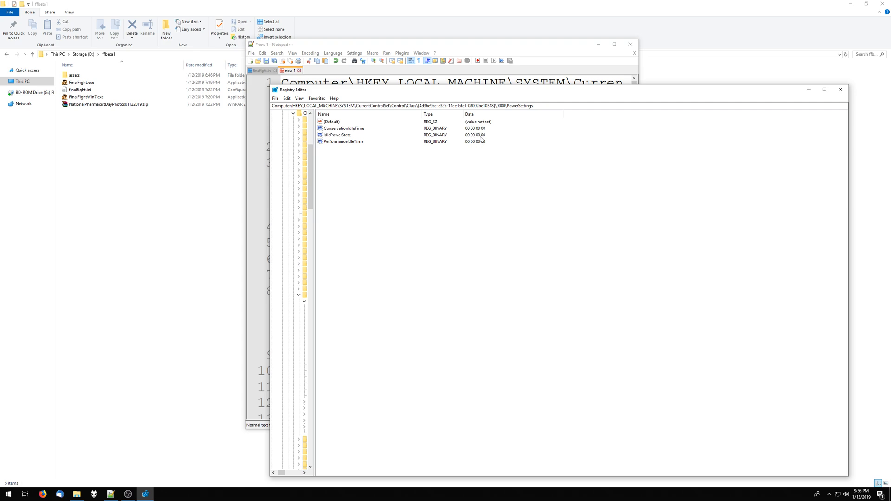
mouse_move(469, 136)
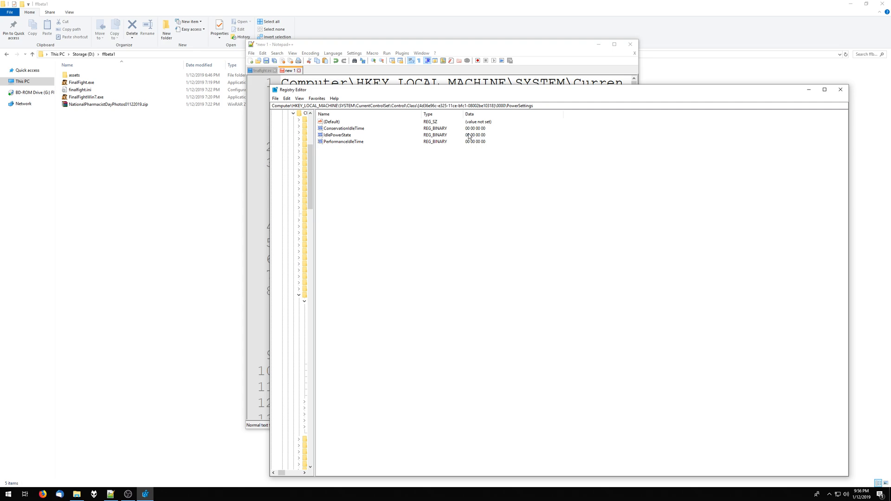
mouse_move(470, 139)
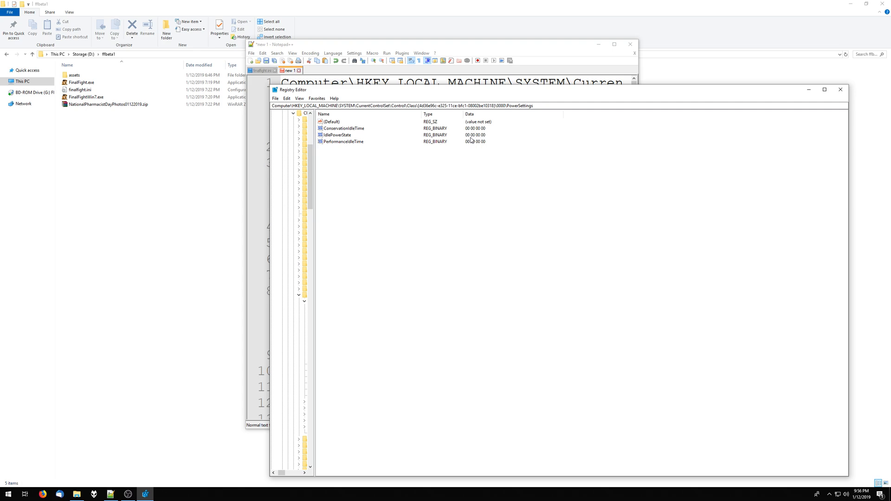